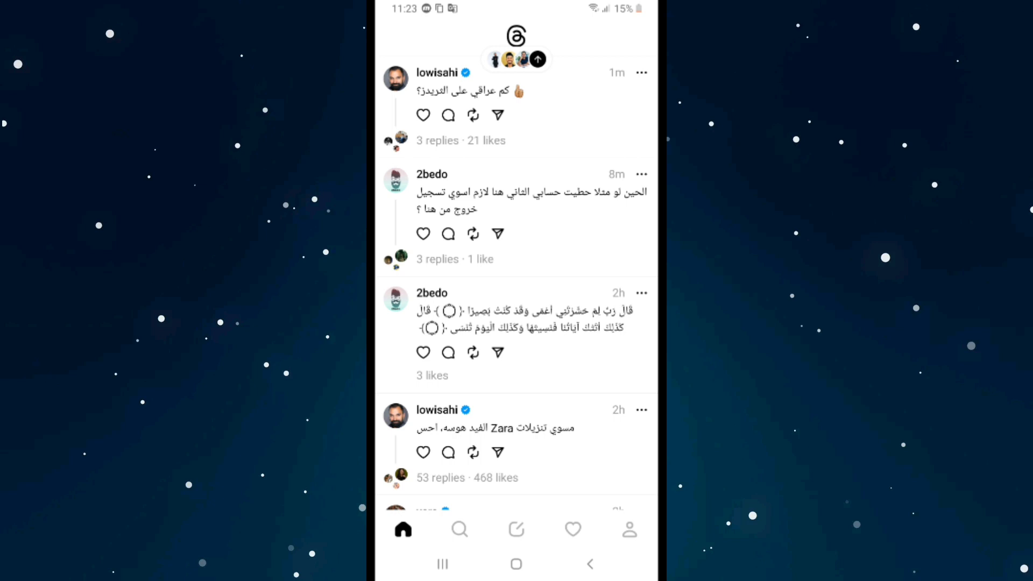
Step: Reach the account's Following list of 53 accounts from the profile's followers count
left_click(628, 530)
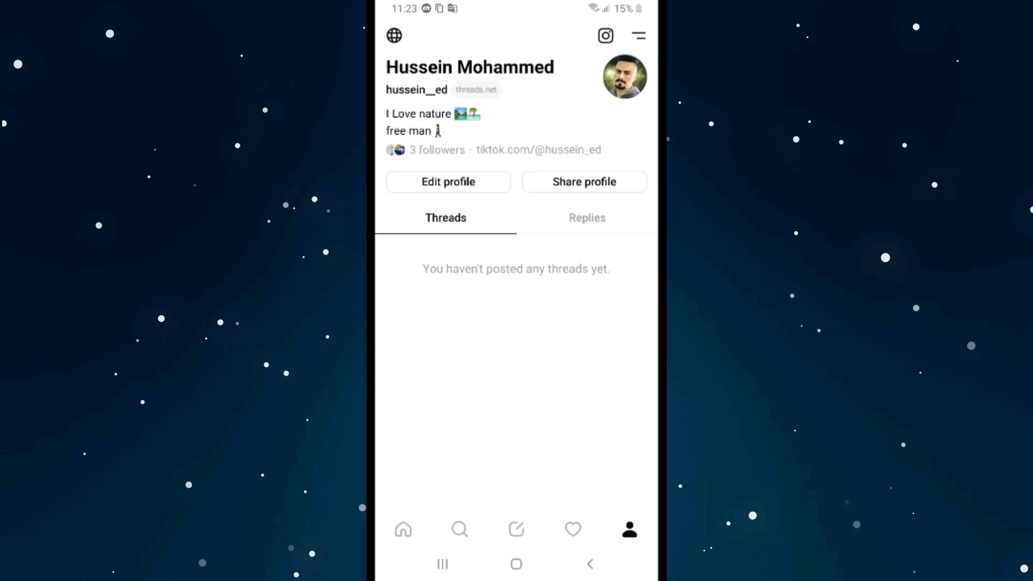
left_click(437, 150)
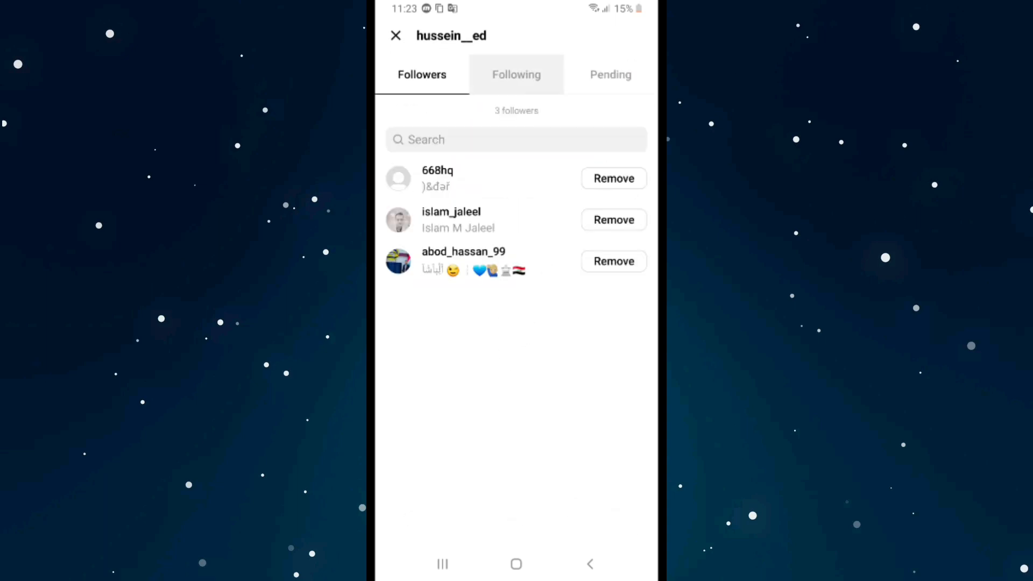
left_click(517, 74)
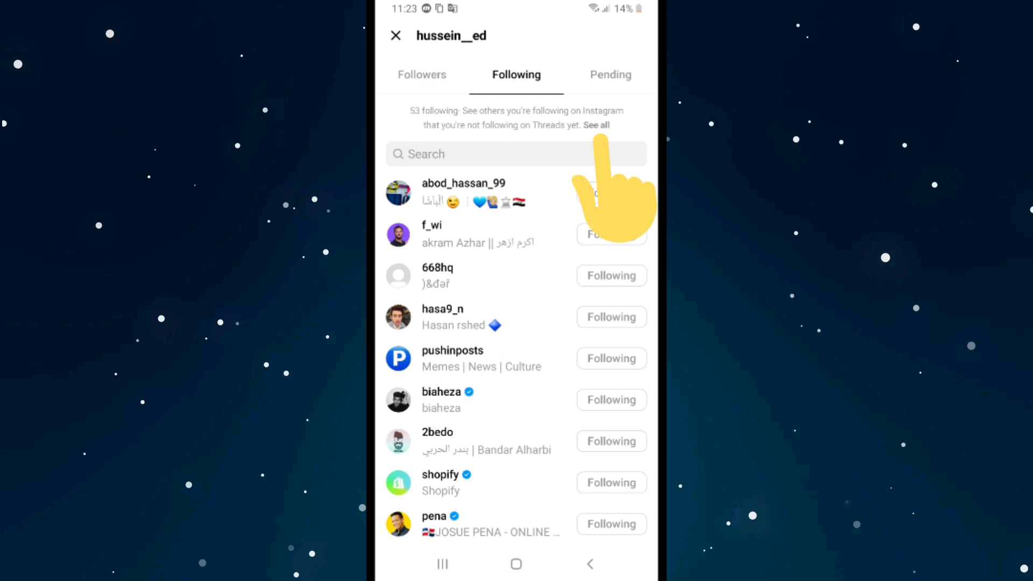
Step: View the Instagram accounts not yet followed on Threads and the How it works explanation
left_click(596, 125)
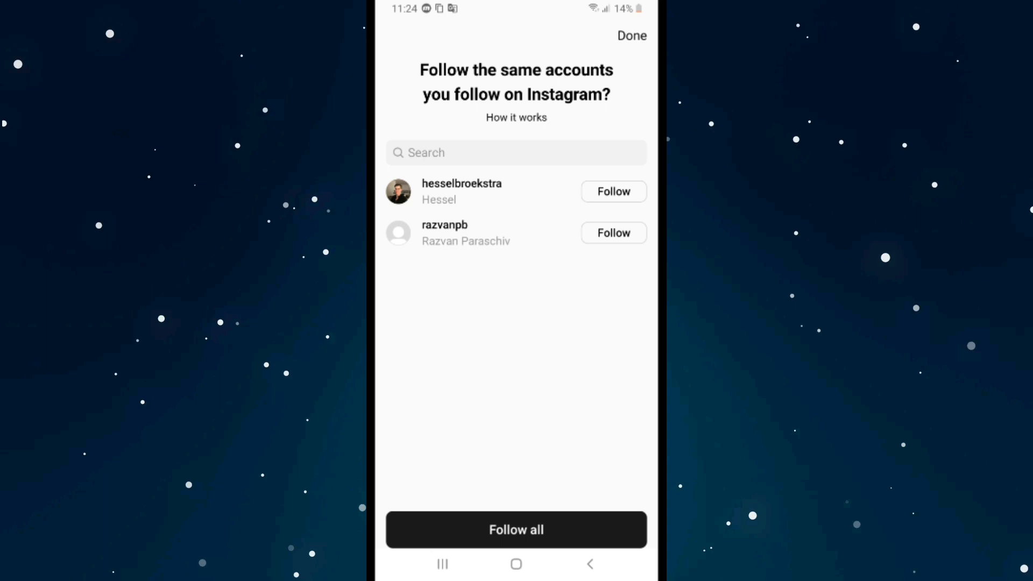
left_click(516, 117)
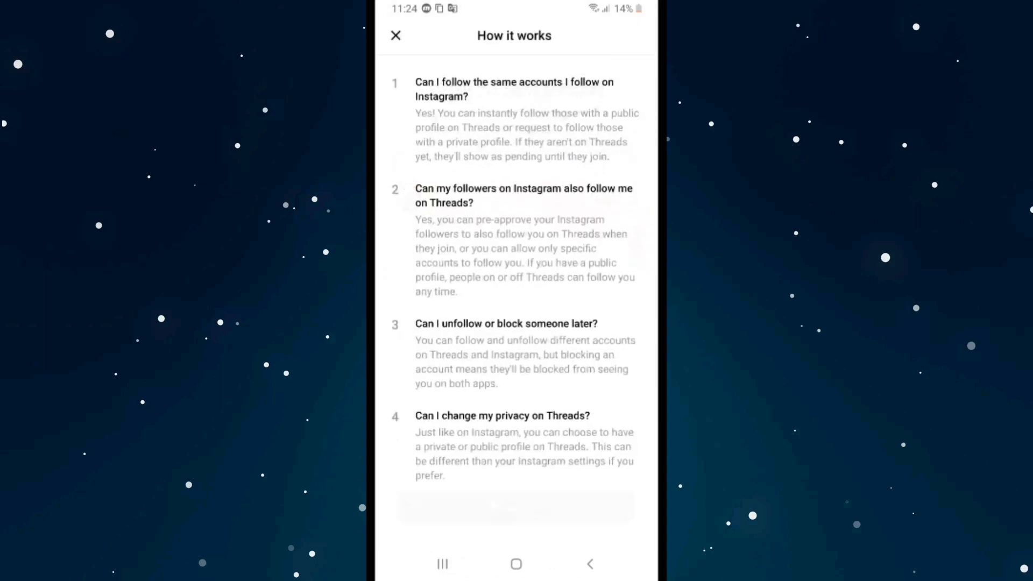
left_click(396, 36)
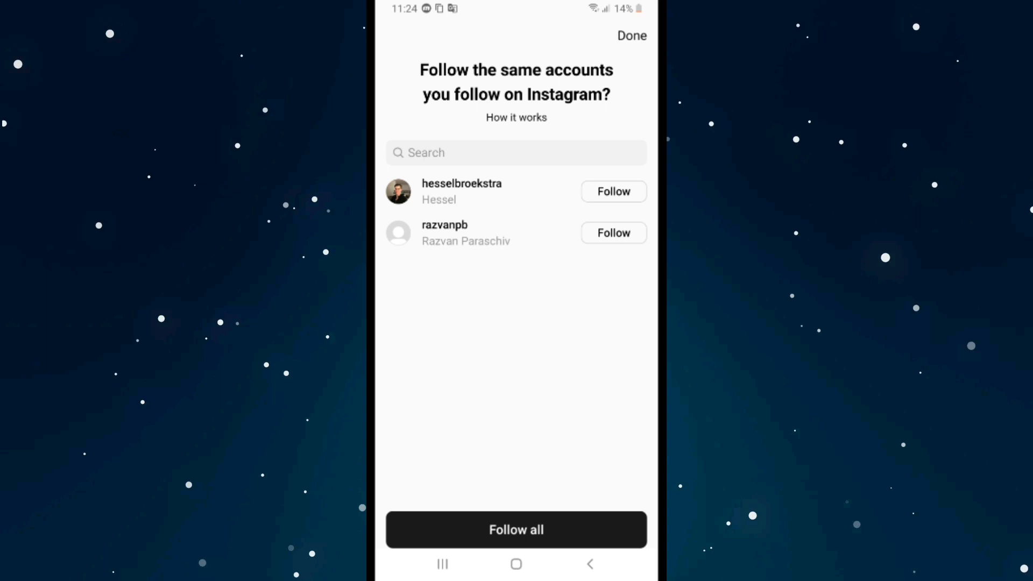
left_click(516, 529)
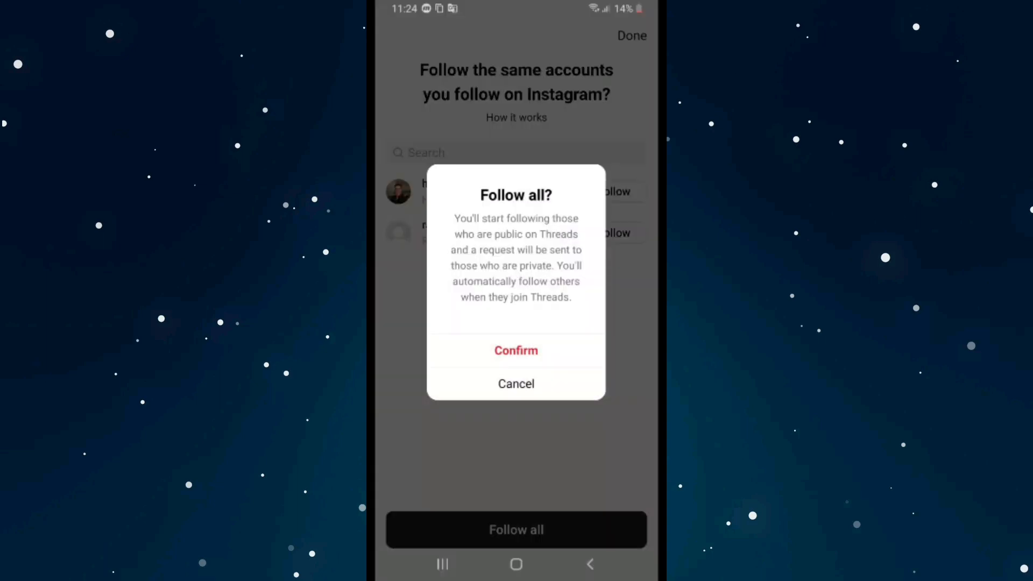
left_click(516, 351)
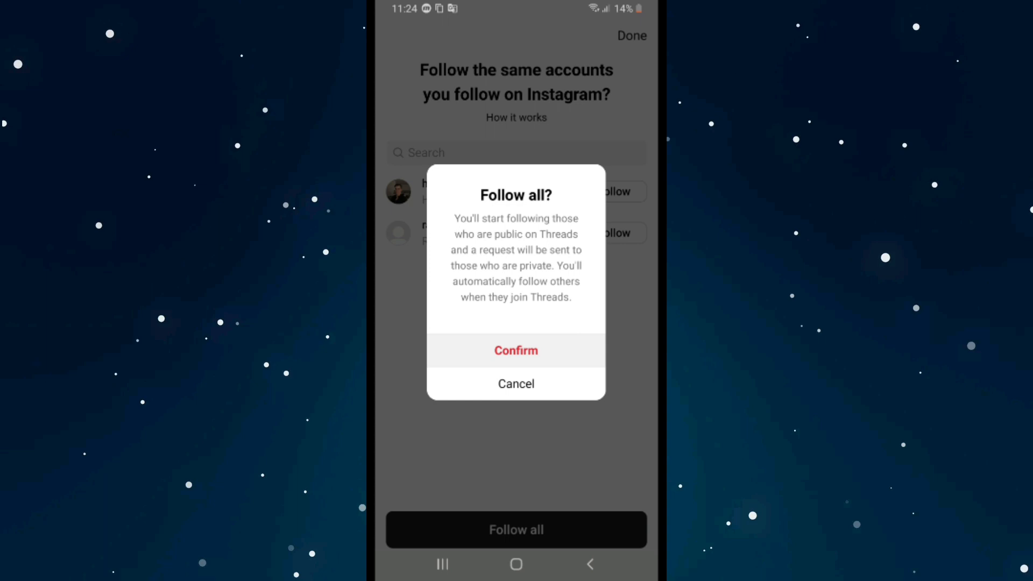
left_click(516, 351)
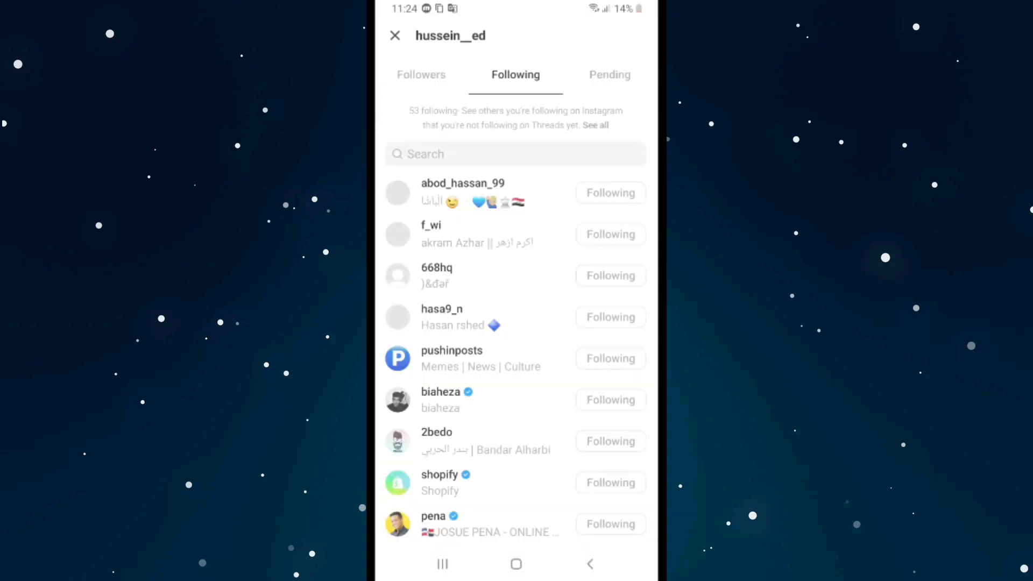
scroll("down", 3)
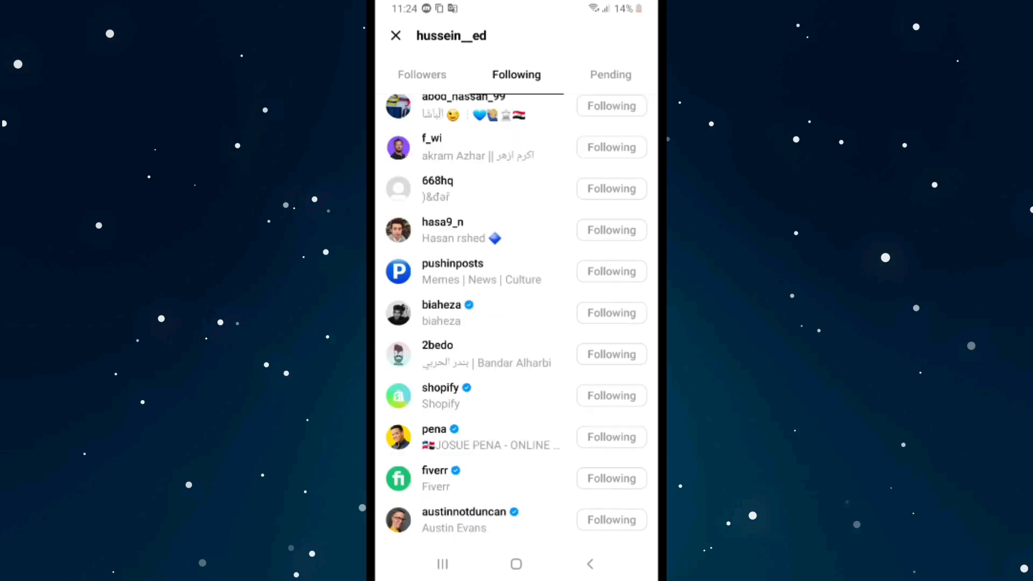
scroll("down", 3)
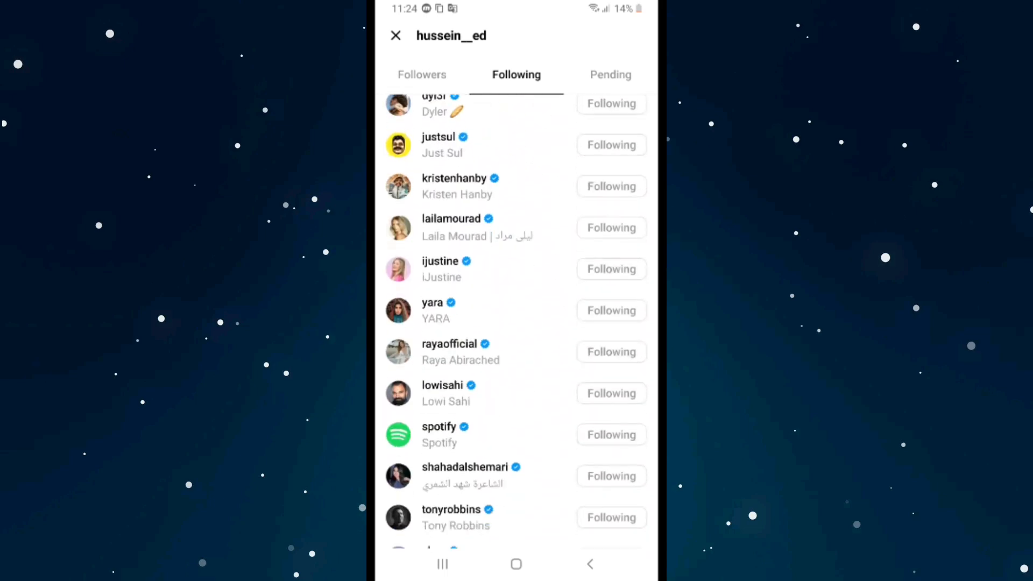
scroll("down", 3)
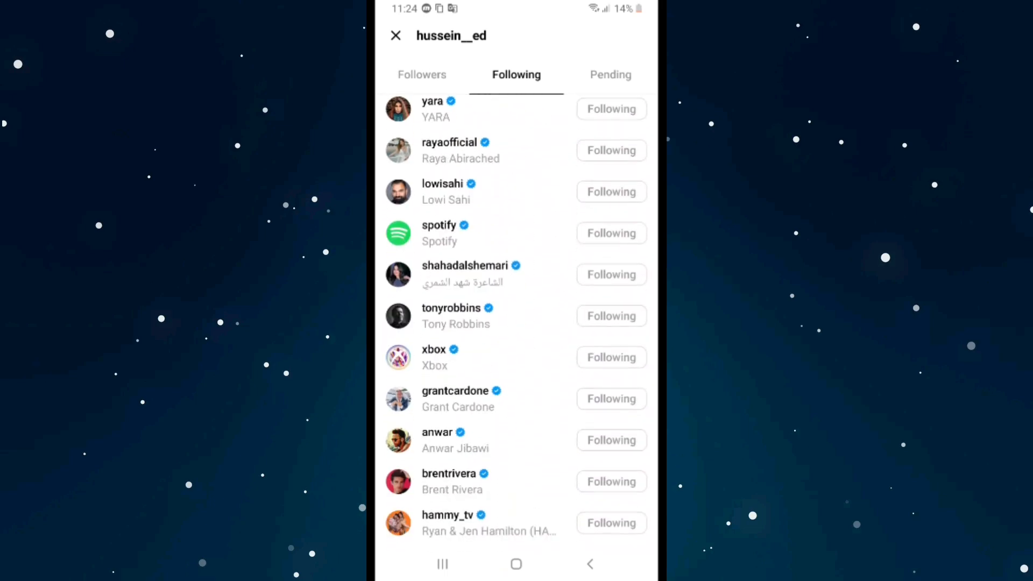
scroll("down", 3)
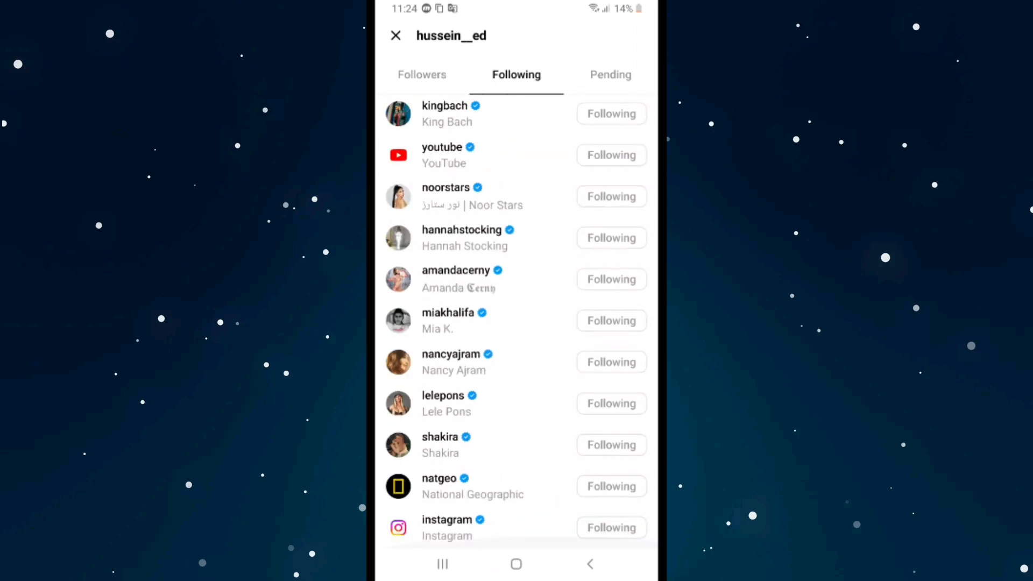